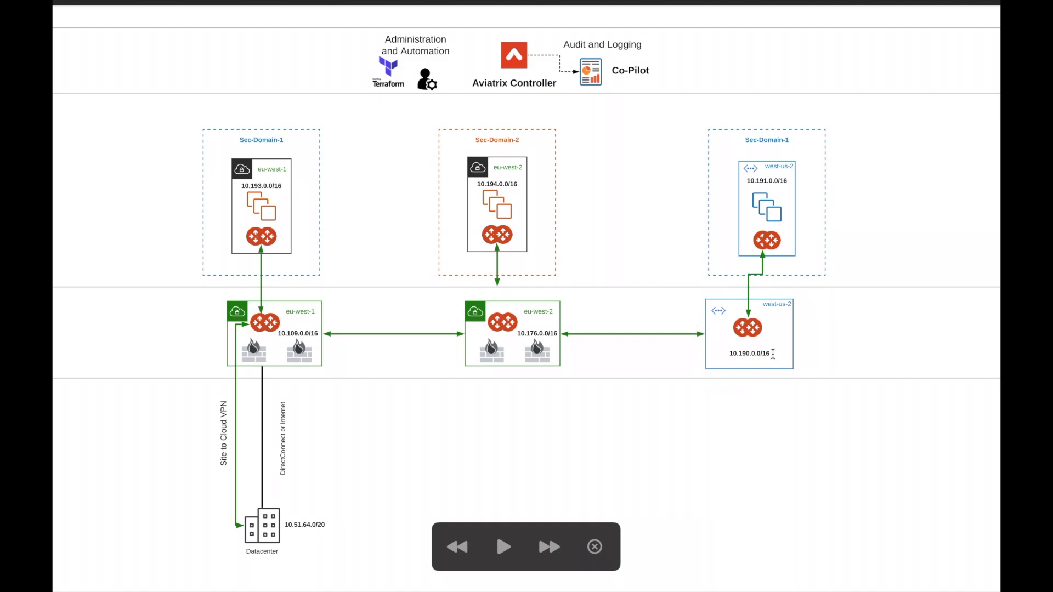
{"action": "mouse_move", "coordinate": [399, 139]}
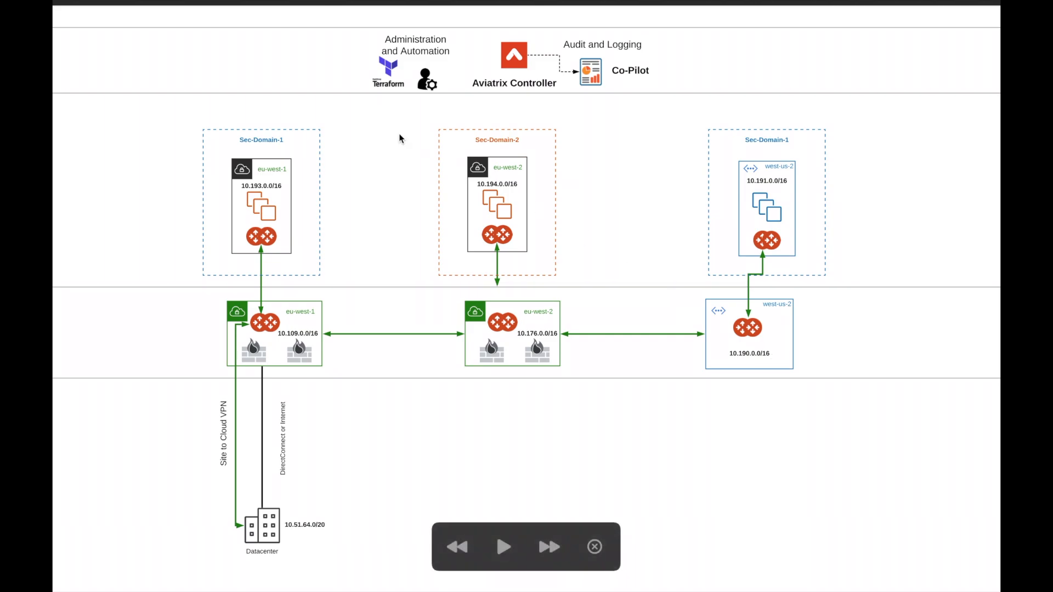
{"action": "mouse_move", "coordinate": [271, 182]}
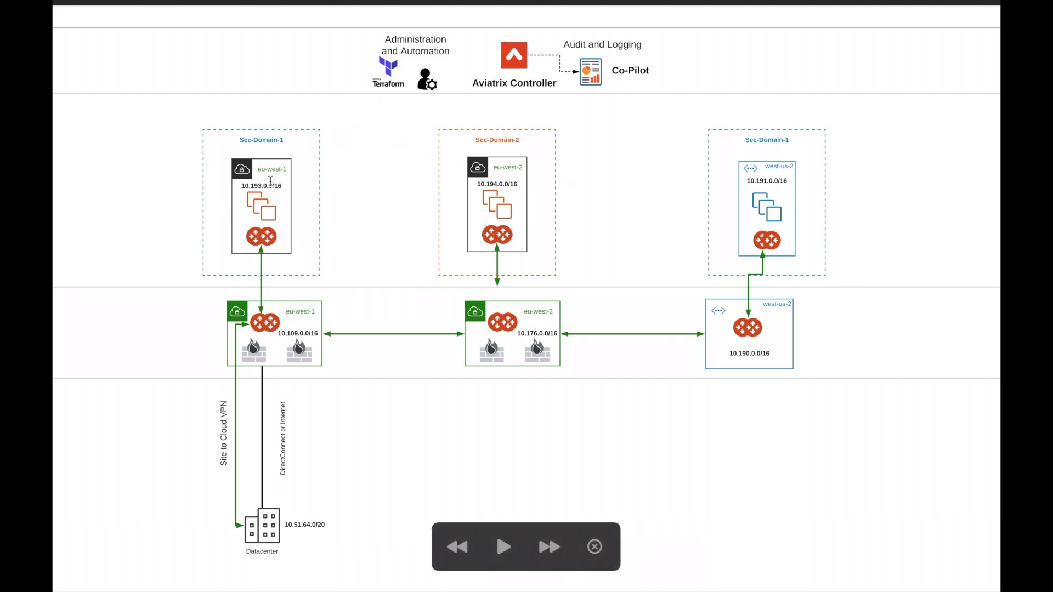
{"action": "mouse_move", "coordinate": [286, 288]}
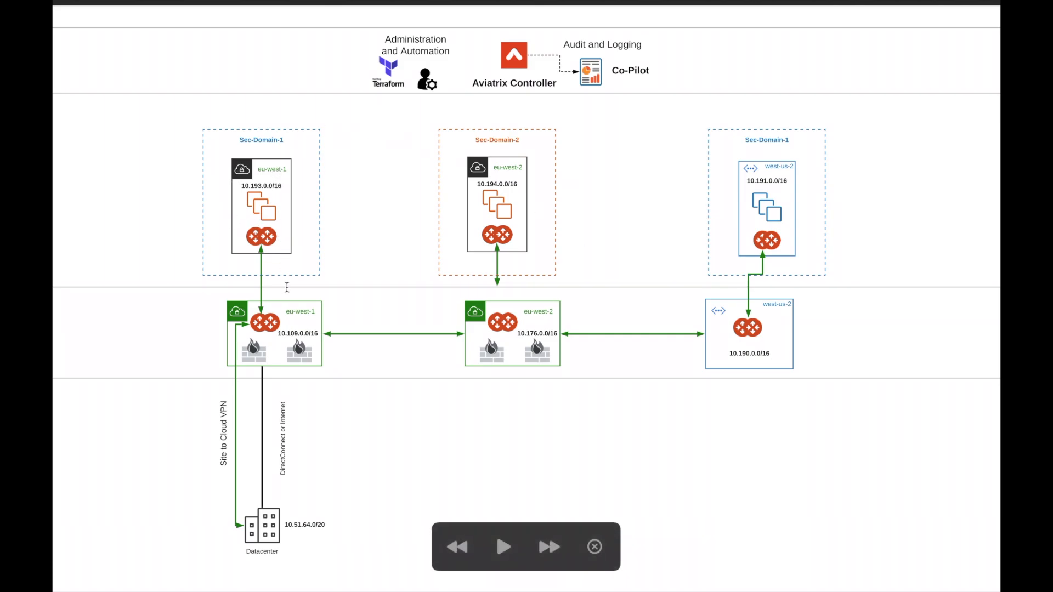
{"action": "mouse_move", "coordinate": [498, 212]}
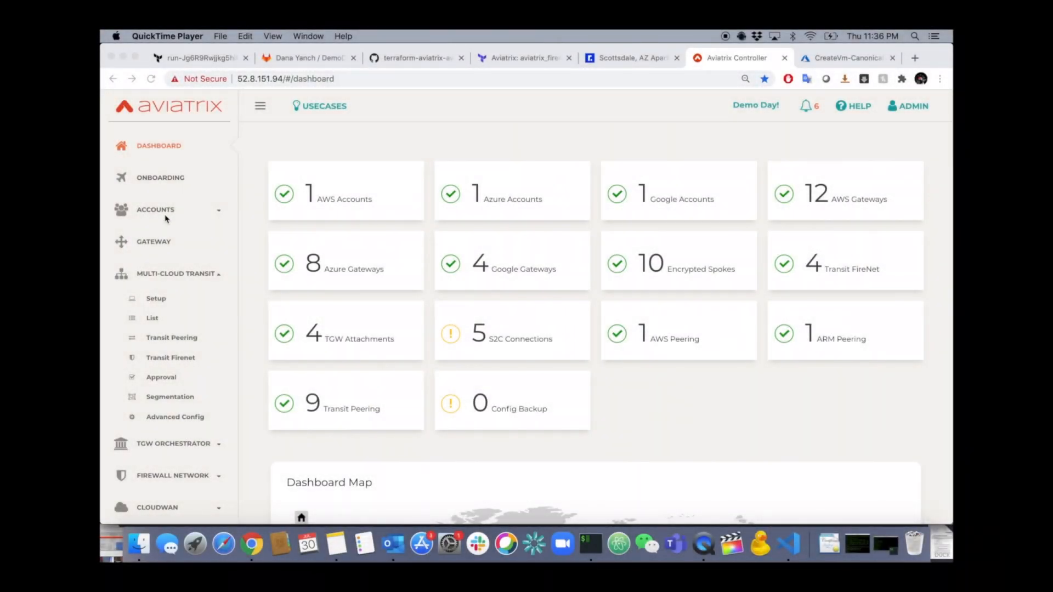
{"action": "mouse_move", "coordinate": [153, 297]}
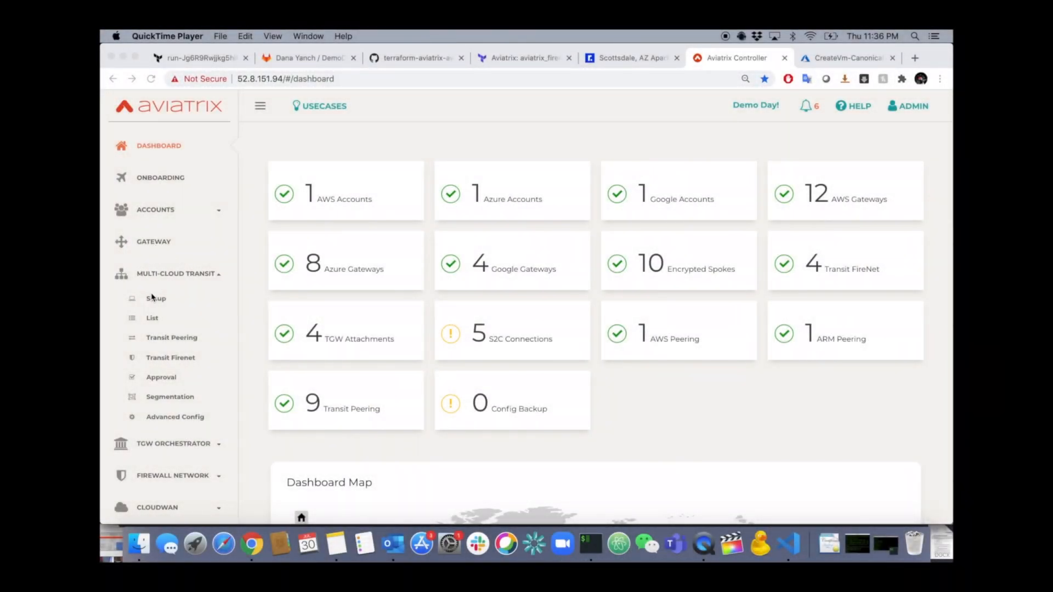
- Reach step 4, Launch an Aviatrix Spoke Gateway, in the Multi-Cloud Transit setup workflow
{"action": "left_click", "coordinate": [156, 299]}
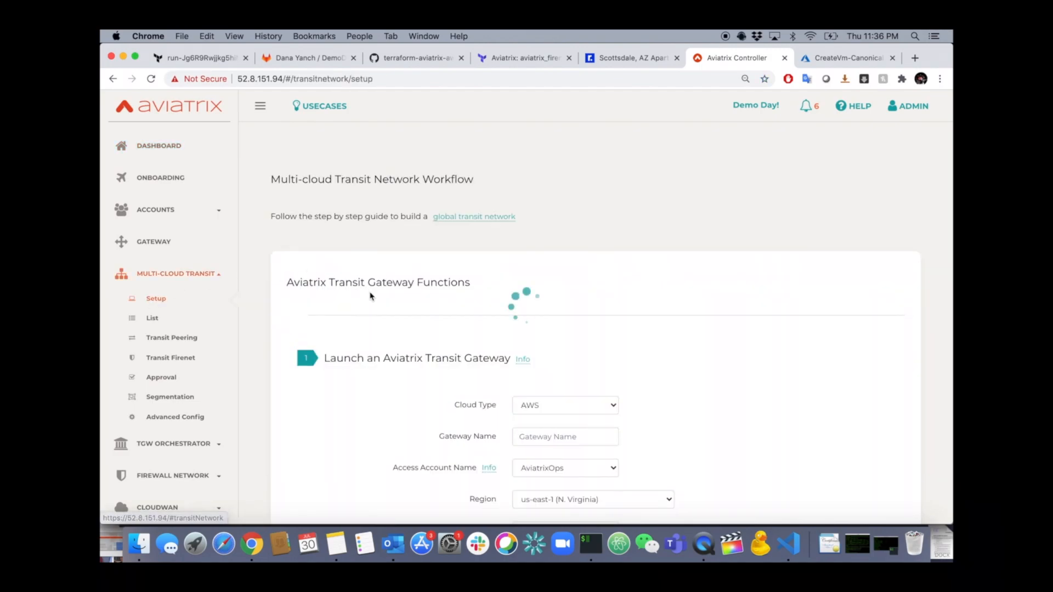
{"action": "scroll", "scroll_direction": "down", "scroll_amount": 3}
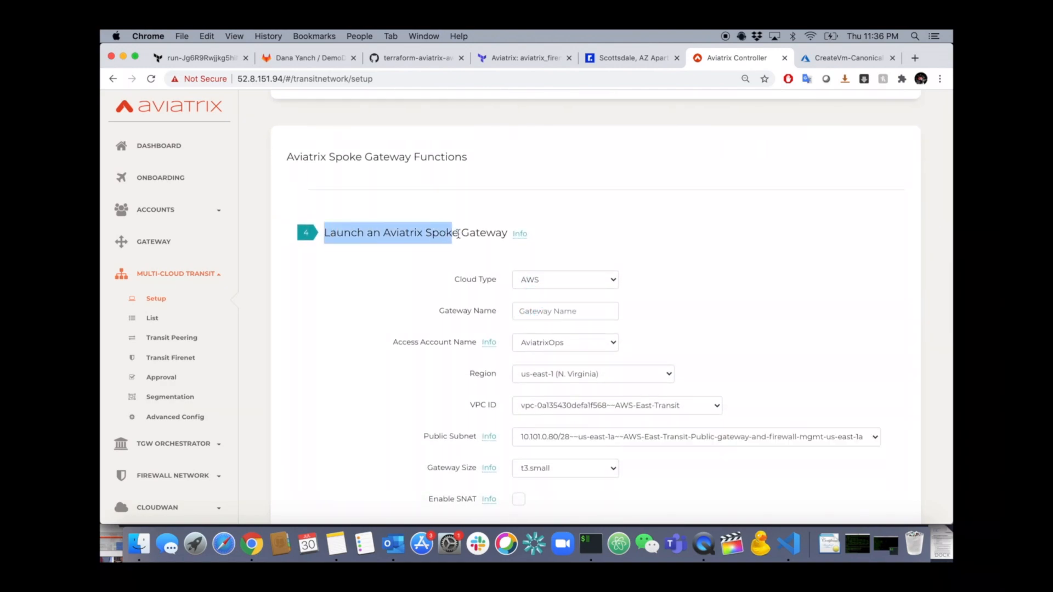
- Name the spoke gateway aws-eu-1-gw and place it in region eu-west-1 (Ireland)
{"action": "left_click", "coordinate": [544, 310]}
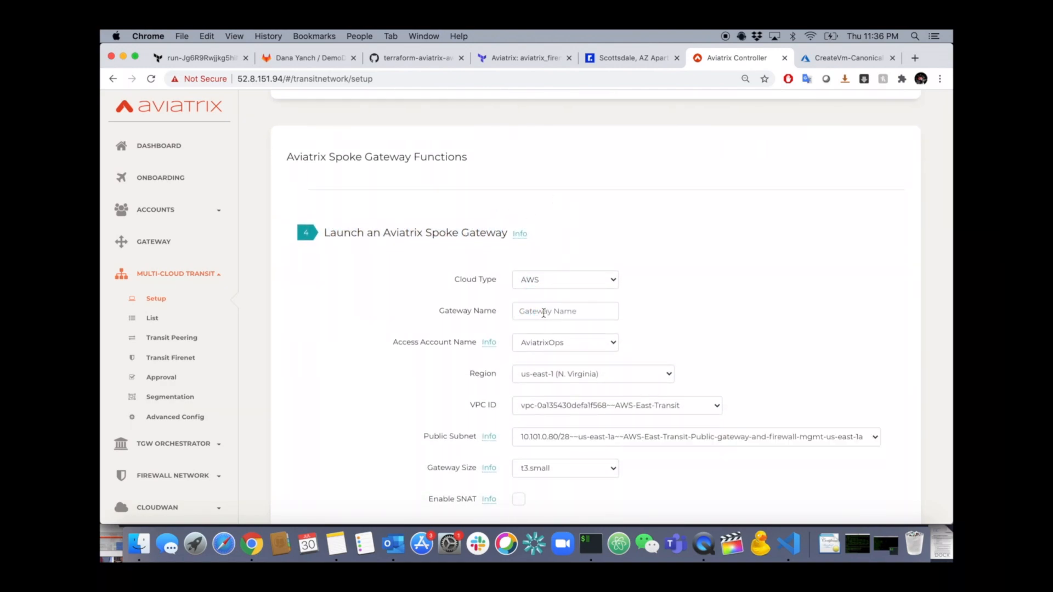
{"action": "left_click", "coordinate": [564, 310]}
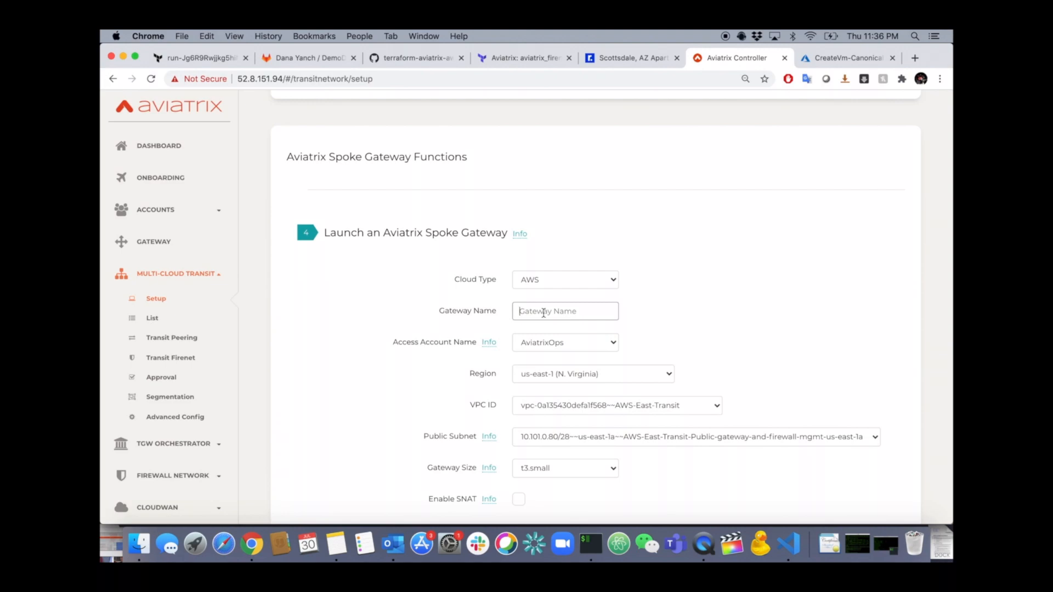
{"action": "type", "text": "aws-eu-1-gw"}
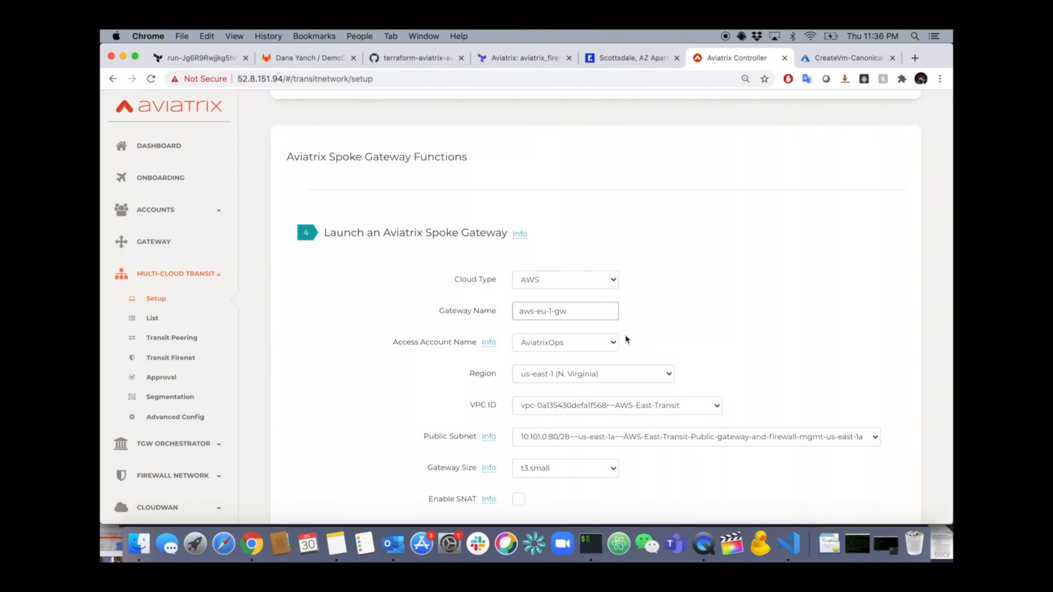
{"action": "left_click", "coordinate": [592, 373]}
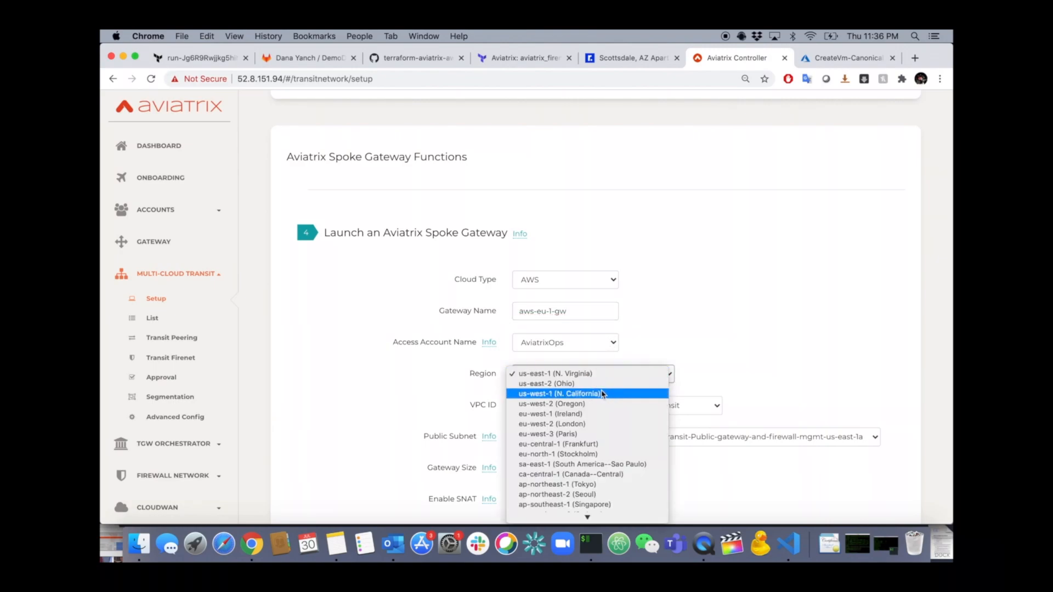
{"action": "left_click", "coordinate": [550, 413]}
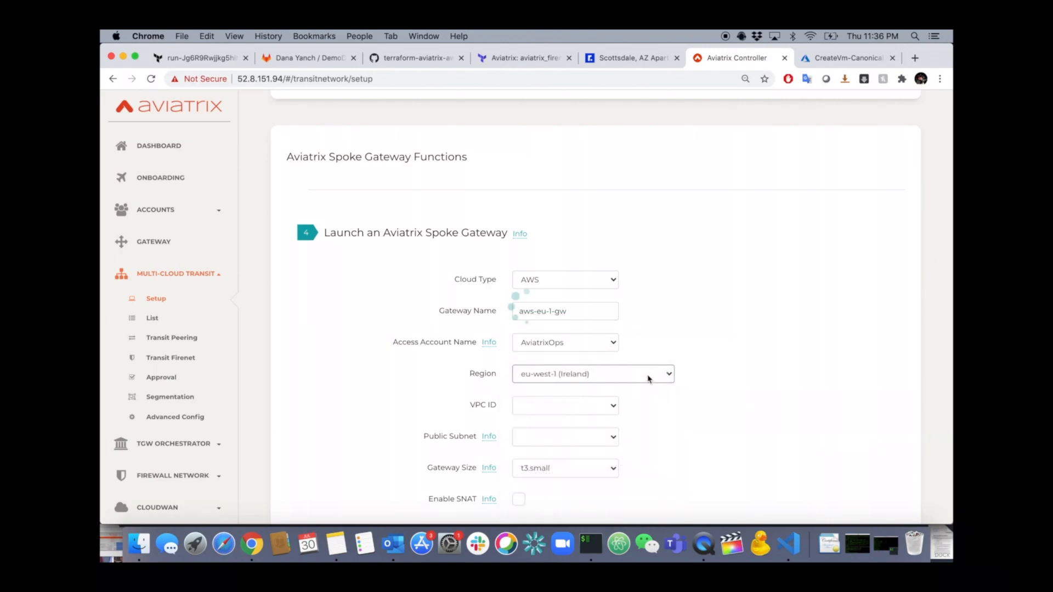
- Use the AWS-EU-West1-Spoke VPC with its eu-west-1a public subnet and create the gateway
{"action": "left_click", "coordinate": [564, 405]}
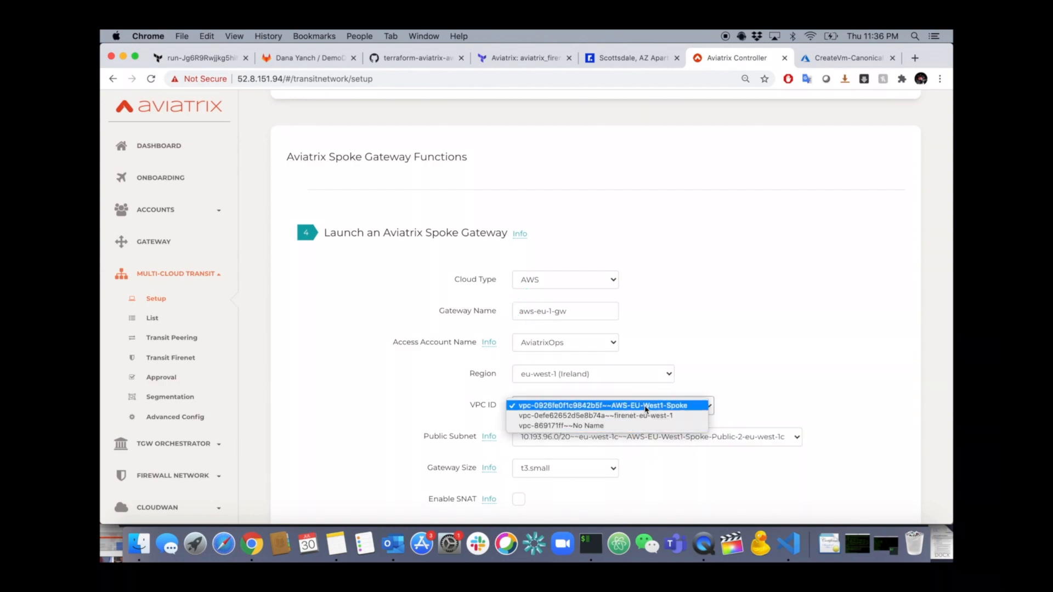
{"action": "left_click", "coordinate": [601, 405]}
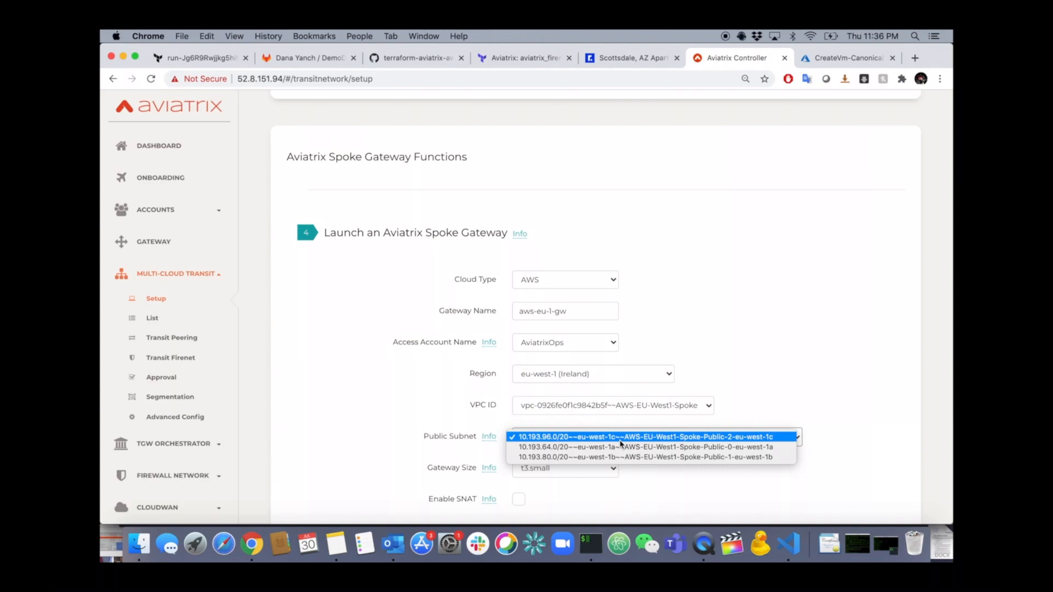
{"action": "left_click", "coordinate": [616, 447]}
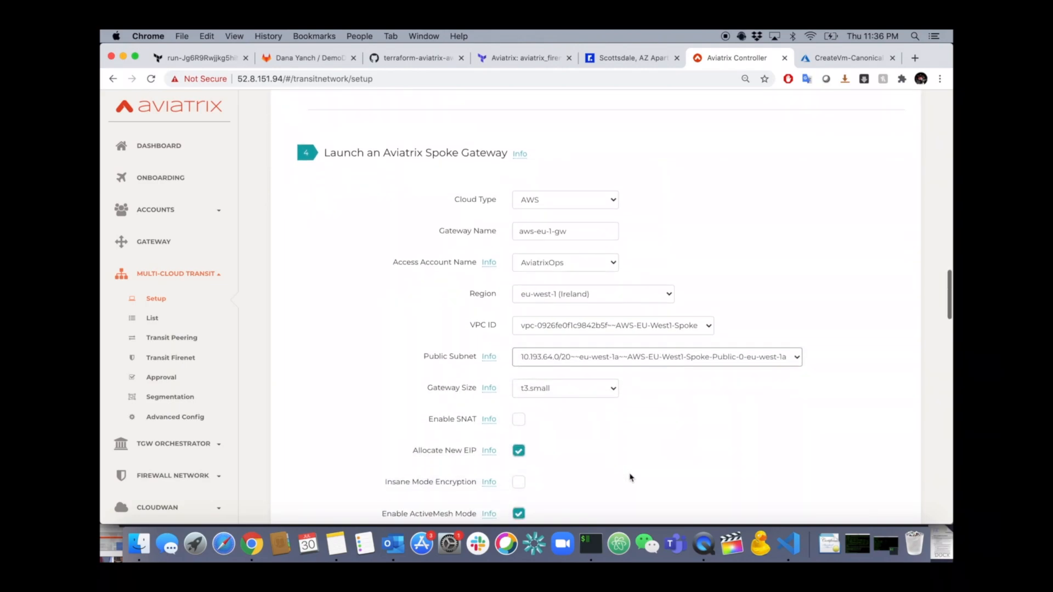
{"action": "left_click", "coordinate": [538, 466]}
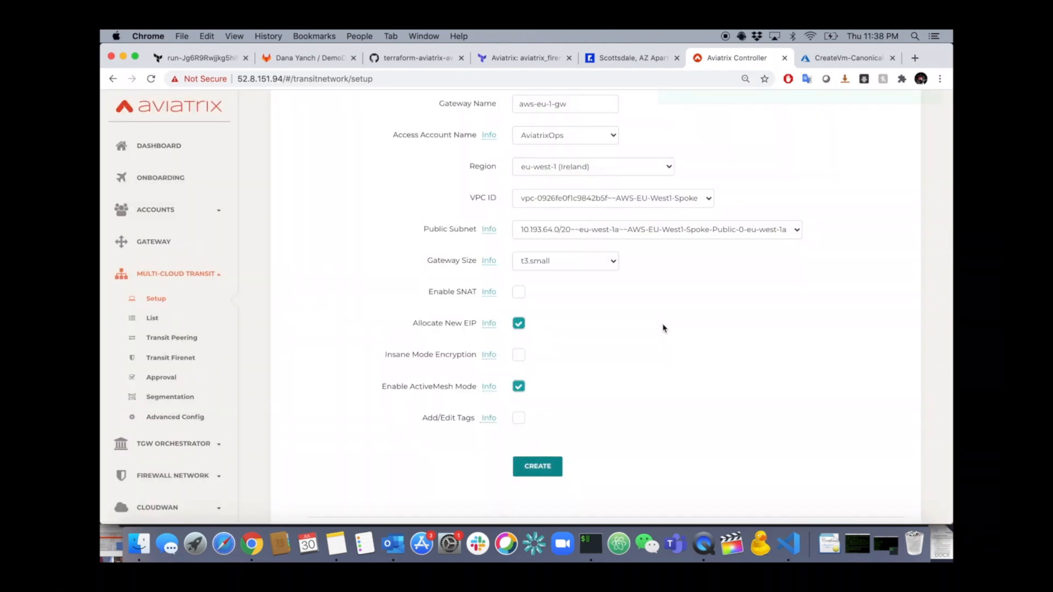
{"action": "left_click", "coordinate": [537, 466]}
{"action": "type", "text": "2"}
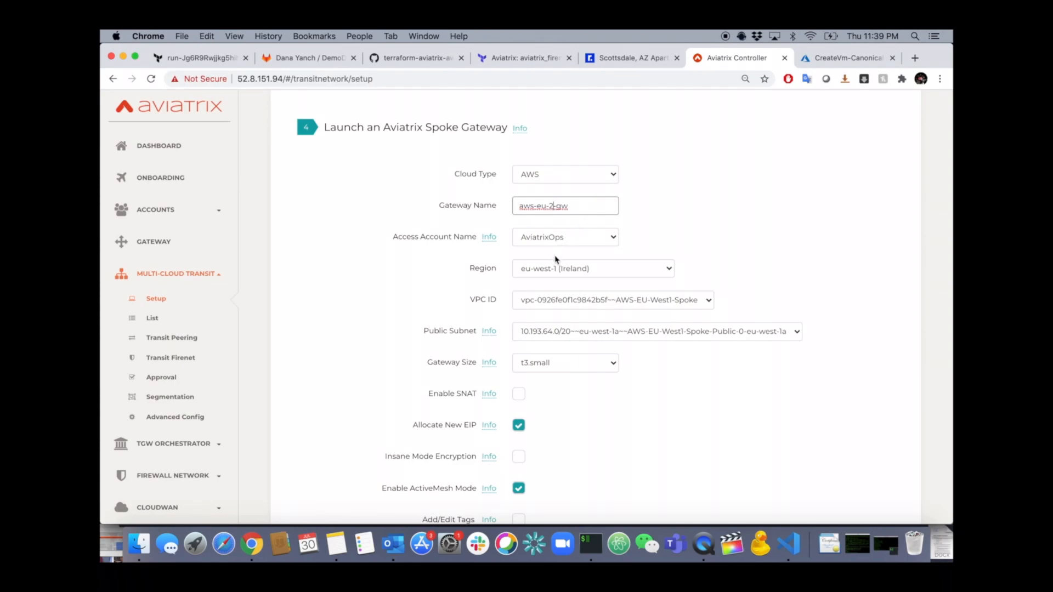
- Create aws-eu-2-gw in eu-west-2 (London) on the AWS-EU-West2-Spoke eu-west-2a public subnet
{"action": "left_click", "coordinate": [593, 267]}
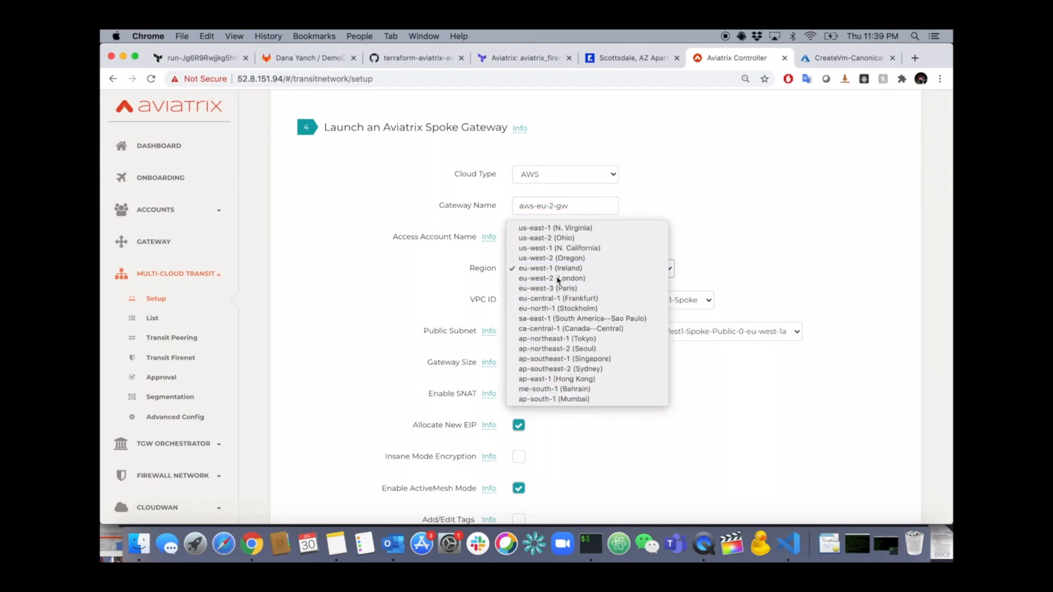
{"action": "left_click", "coordinate": [551, 277]}
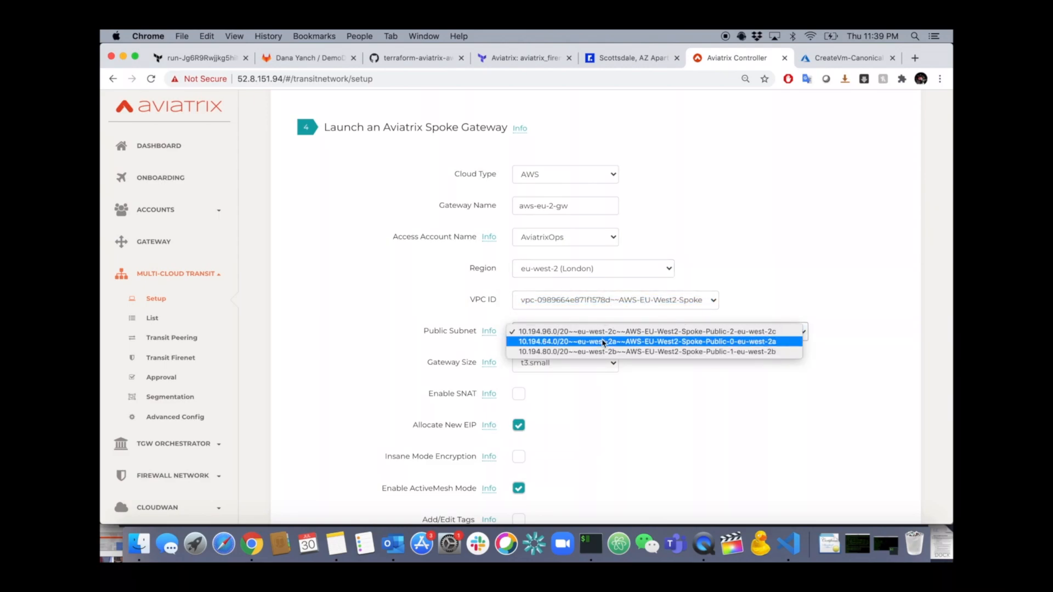
{"action": "left_click", "coordinate": [645, 341]}
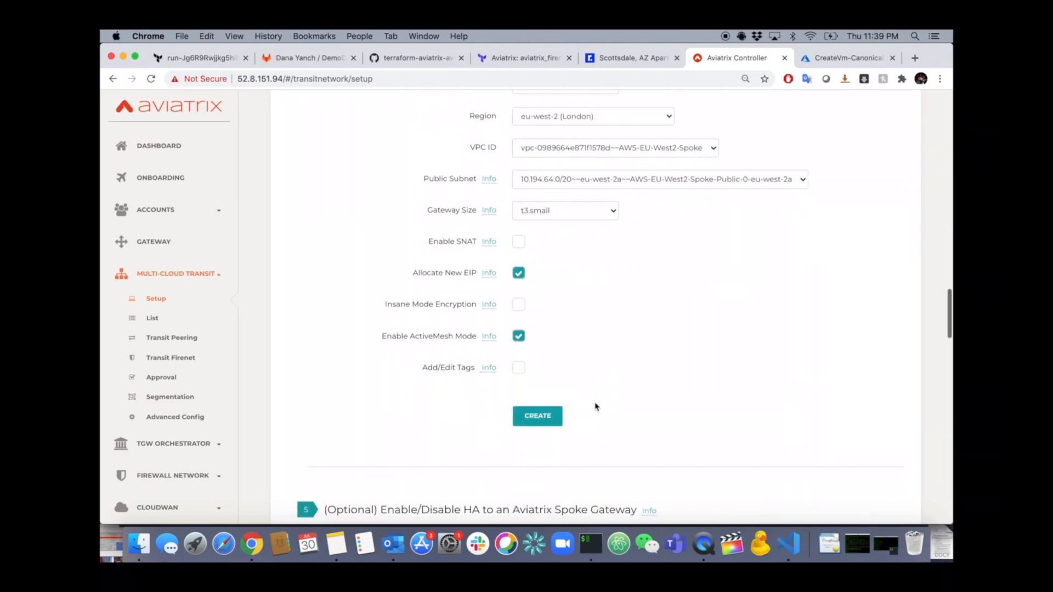
{"action": "left_click", "coordinate": [538, 416]}
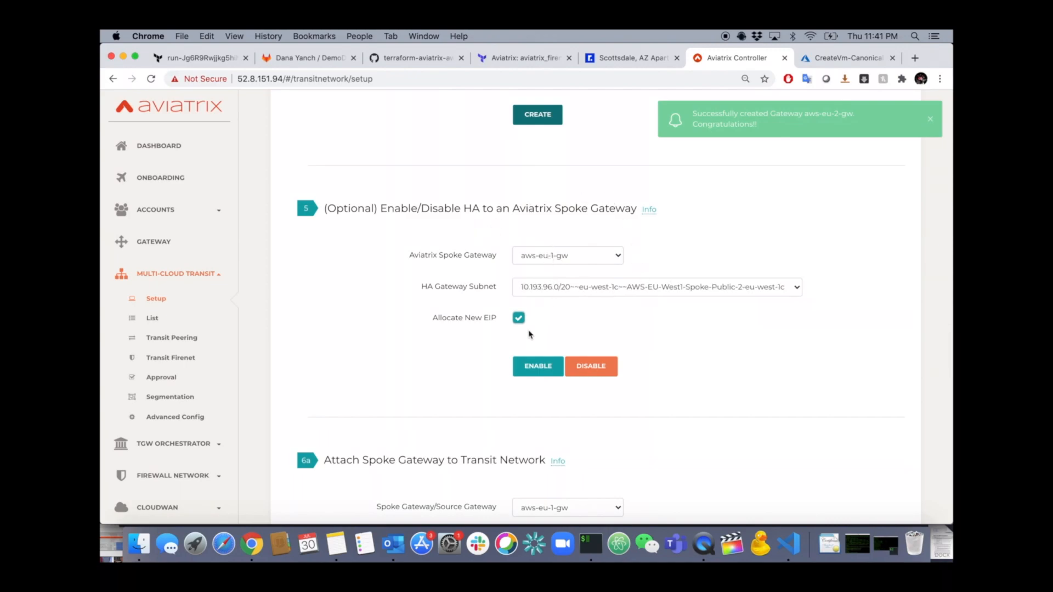
- Enable HA for aws-eu-1-gw, then for aws-eu-2-gw with its eu-west-2c subnet
{"action": "left_click", "coordinate": [537, 366]}
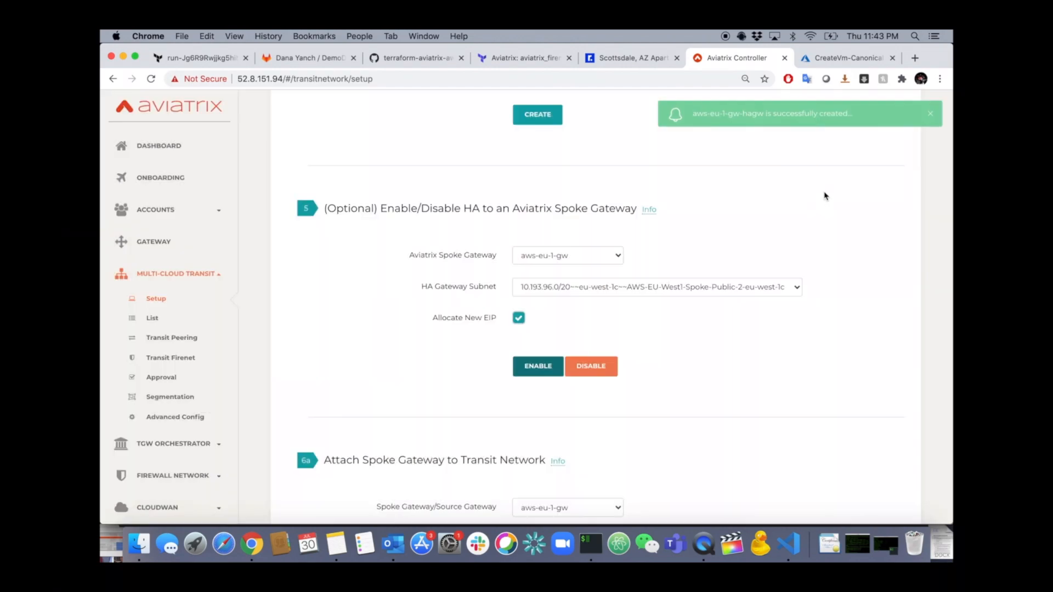
{"action": "left_click", "coordinate": [566, 254]}
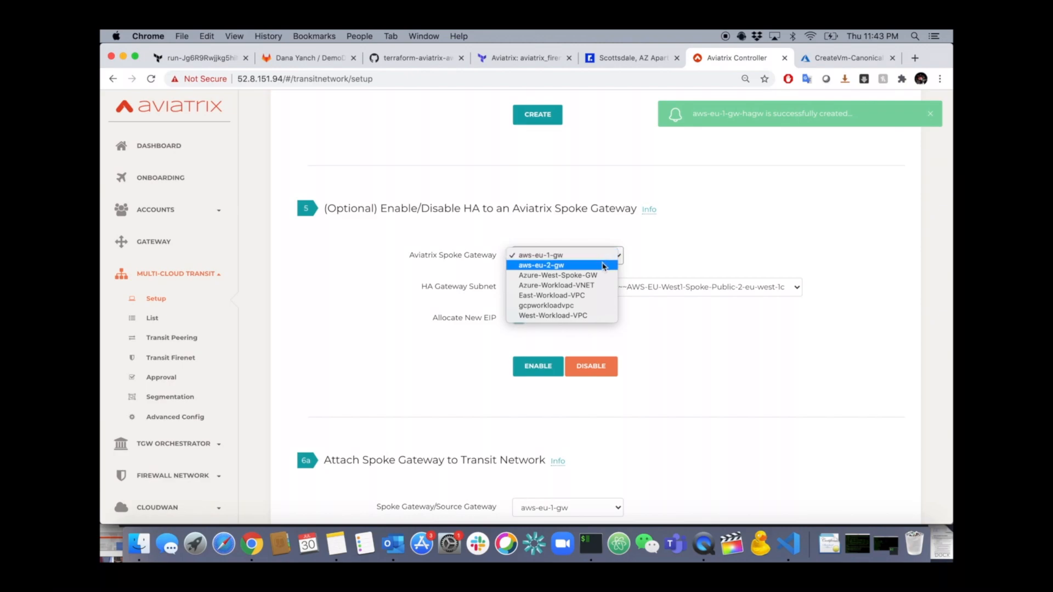
{"action": "left_click", "coordinate": [540, 265]}
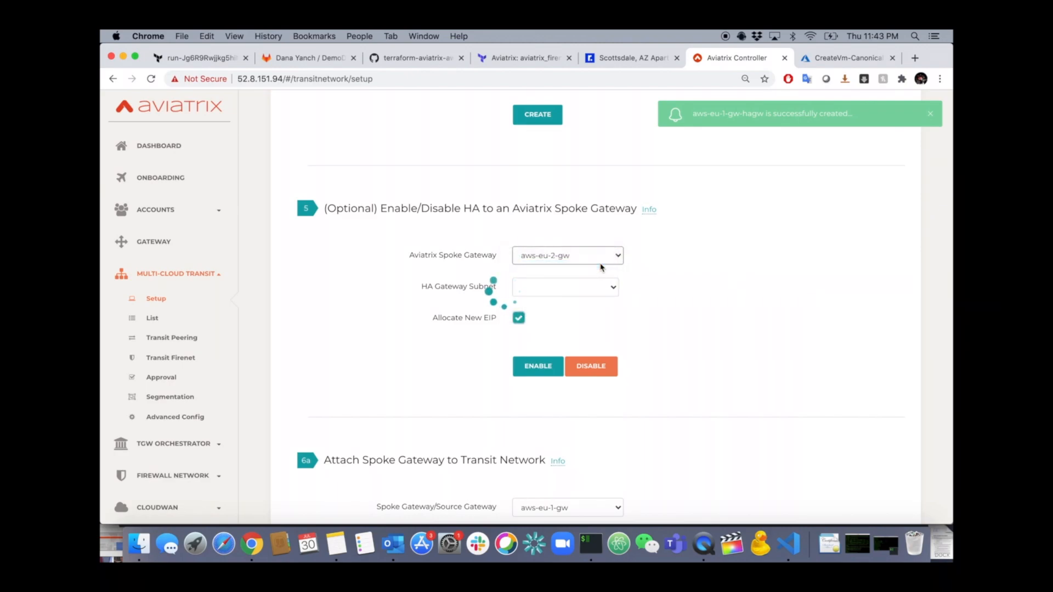
{"action": "left_click", "coordinate": [564, 287]}
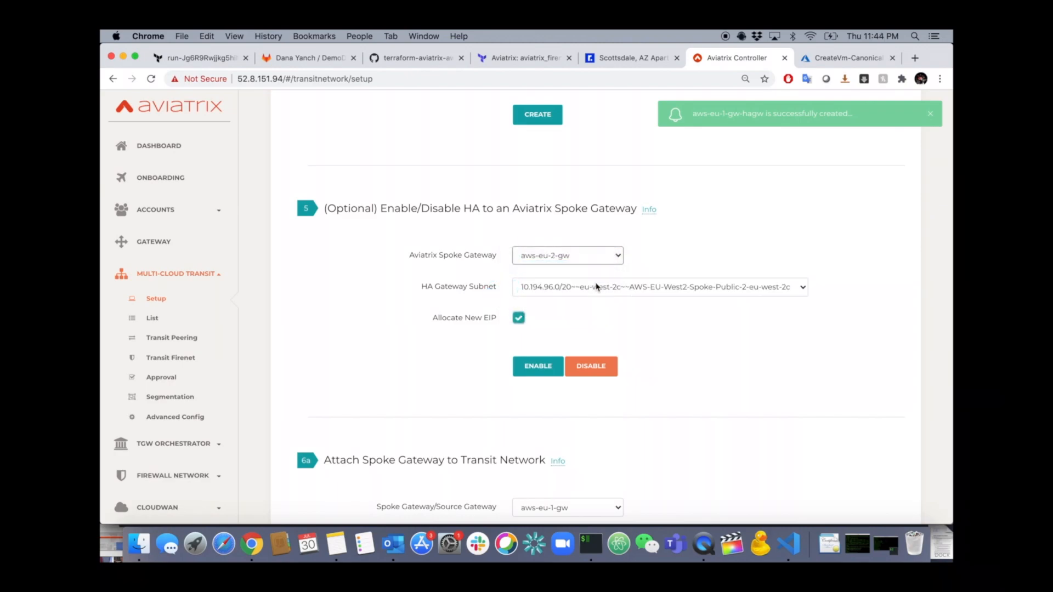
{"action": "left_click", "coordinate": [537, 366]}
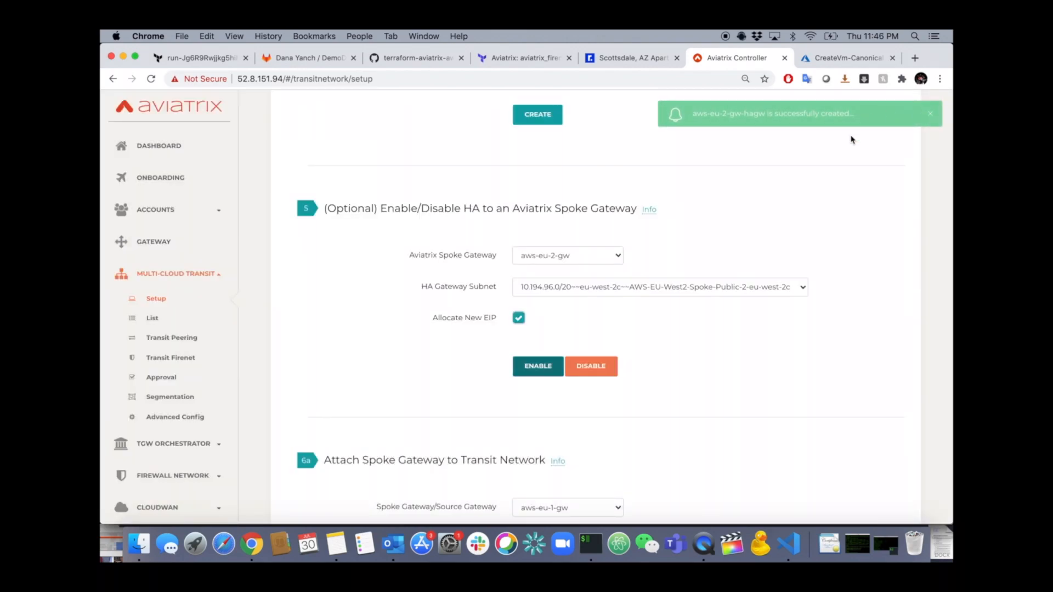
- Attach spoke aws-eu-1-gw to transit gateway tg-eu-west-1 in step 6a
{"action": "scroll", "scroll_direction": "down", "scroll_amount": 3}
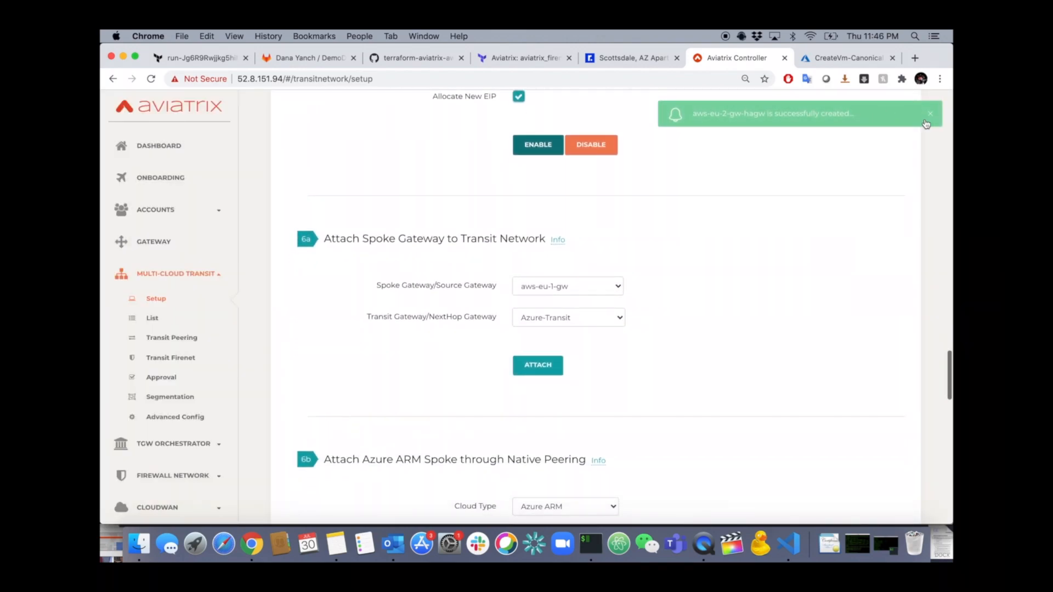
{"action": "left_click", "coordinate": [566, 285]}
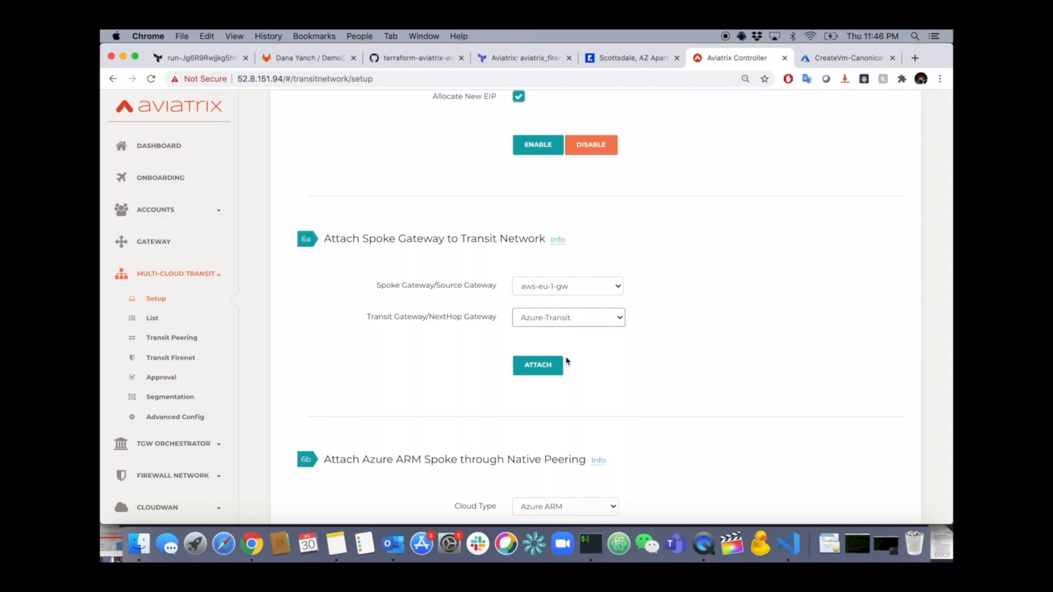
{"action": "left_click", "coordinate": [538, 364]}
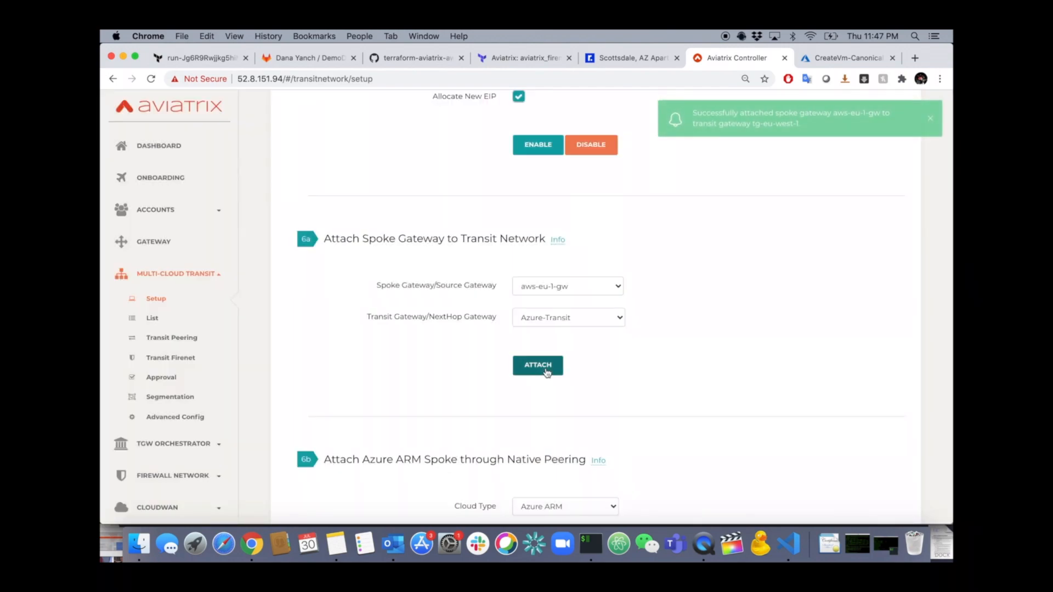
- Select spoke aws-eu-2-gw and transit tg-eu-west-2 for the second attachment
{"action": "left_click", "coordinate": [566, 285]}
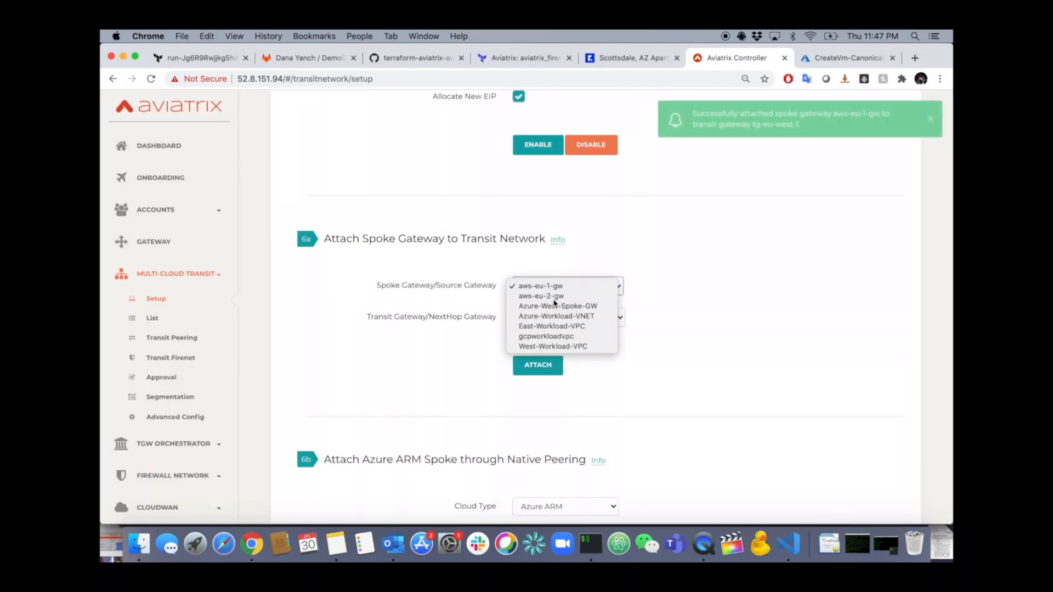
{"action": "left_click", "coordinate": [539, 295]}
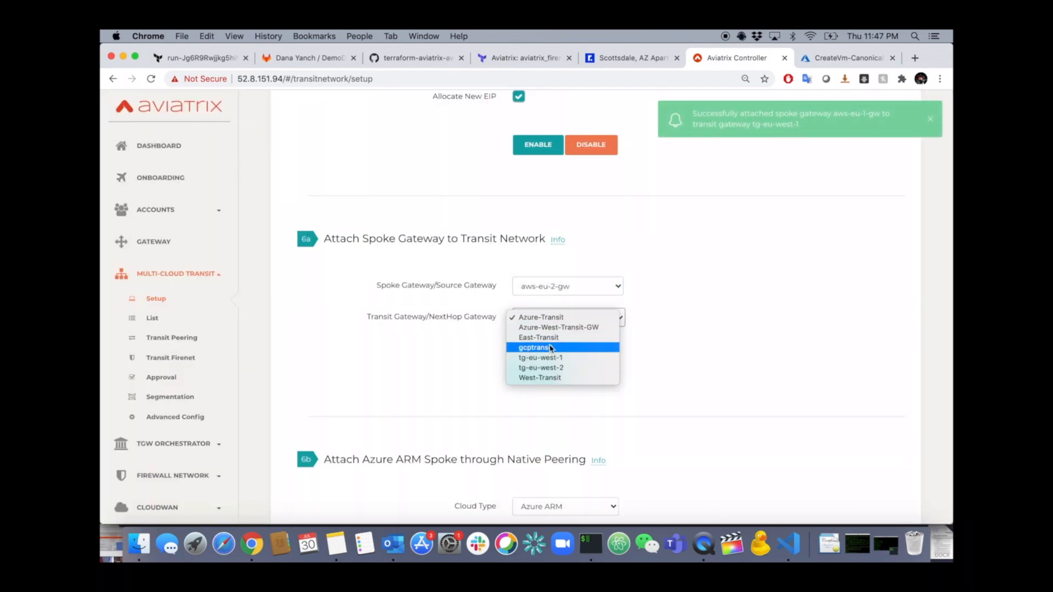
{"action": "left_click", "coordinate": [541, 368]}
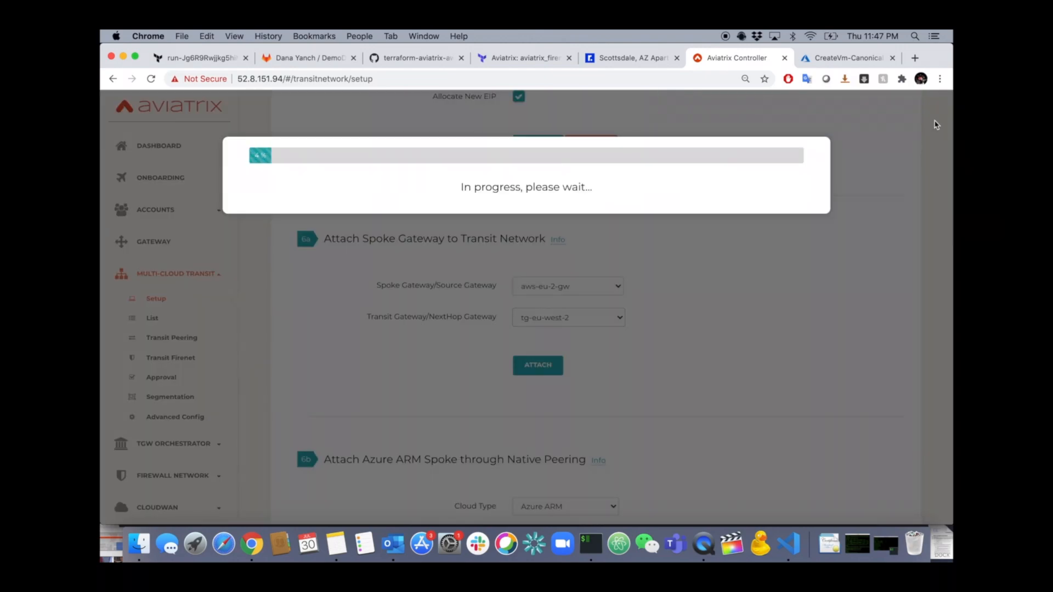